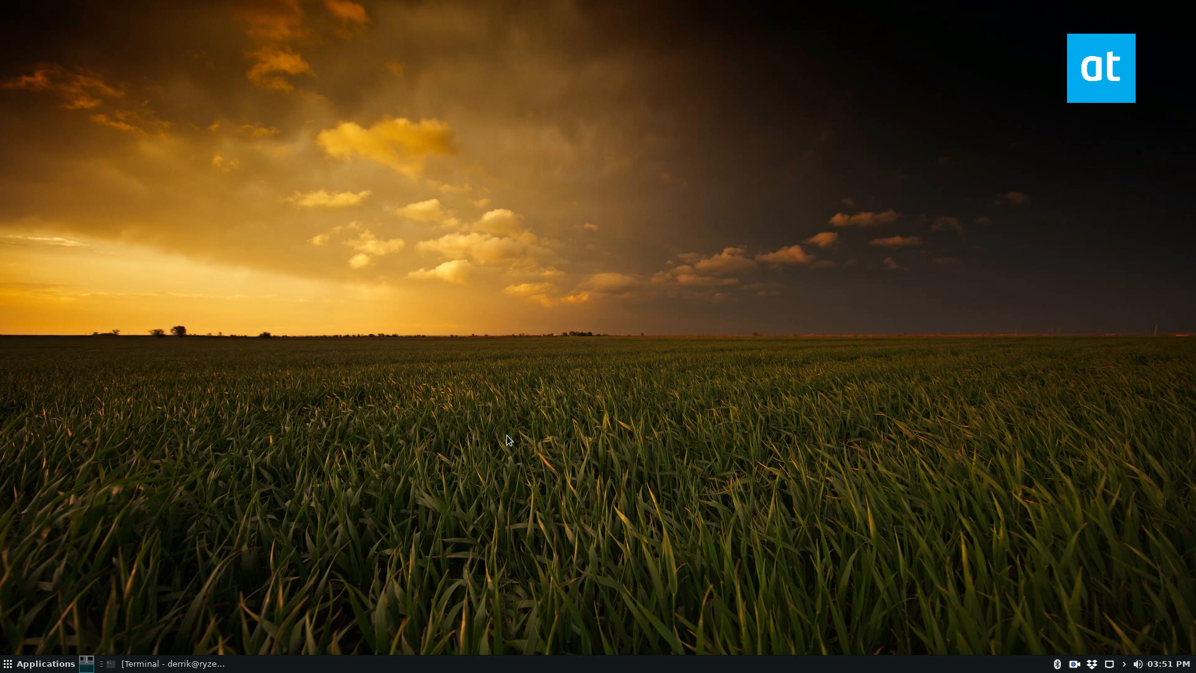
- Restore the minimized terminal window from the Xfce taskbar
click(174, 663)
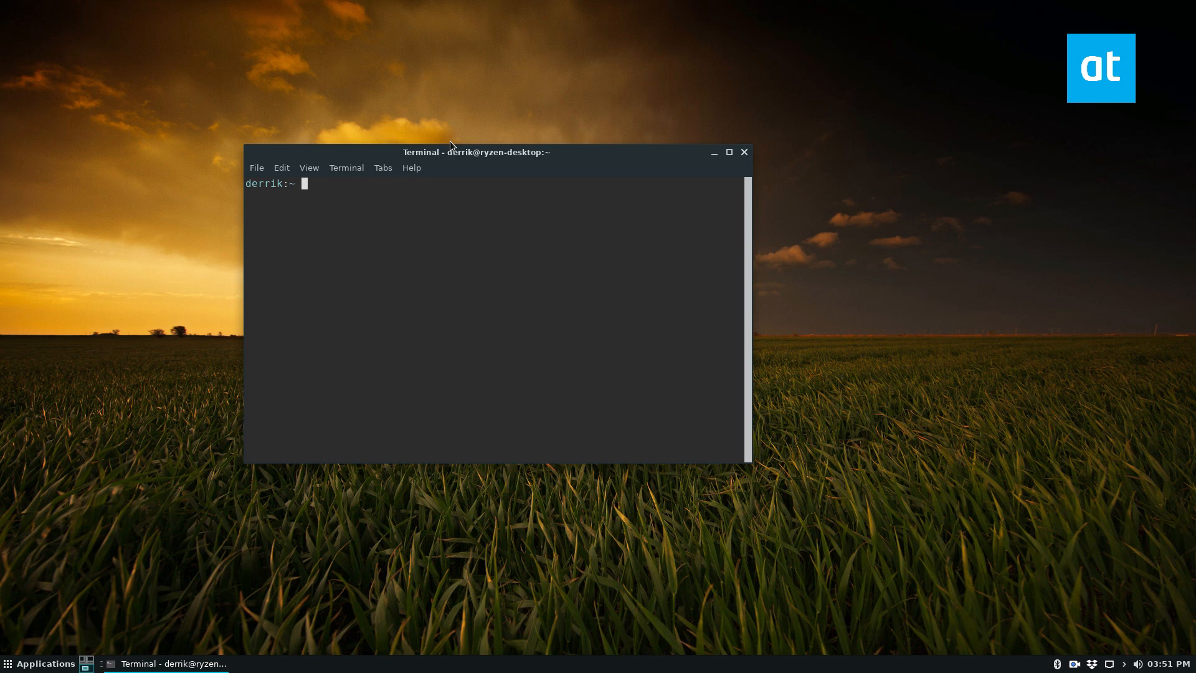
- Search snap packages for 'notes' in a maximized terminal and scroll through the results
text(snap s)
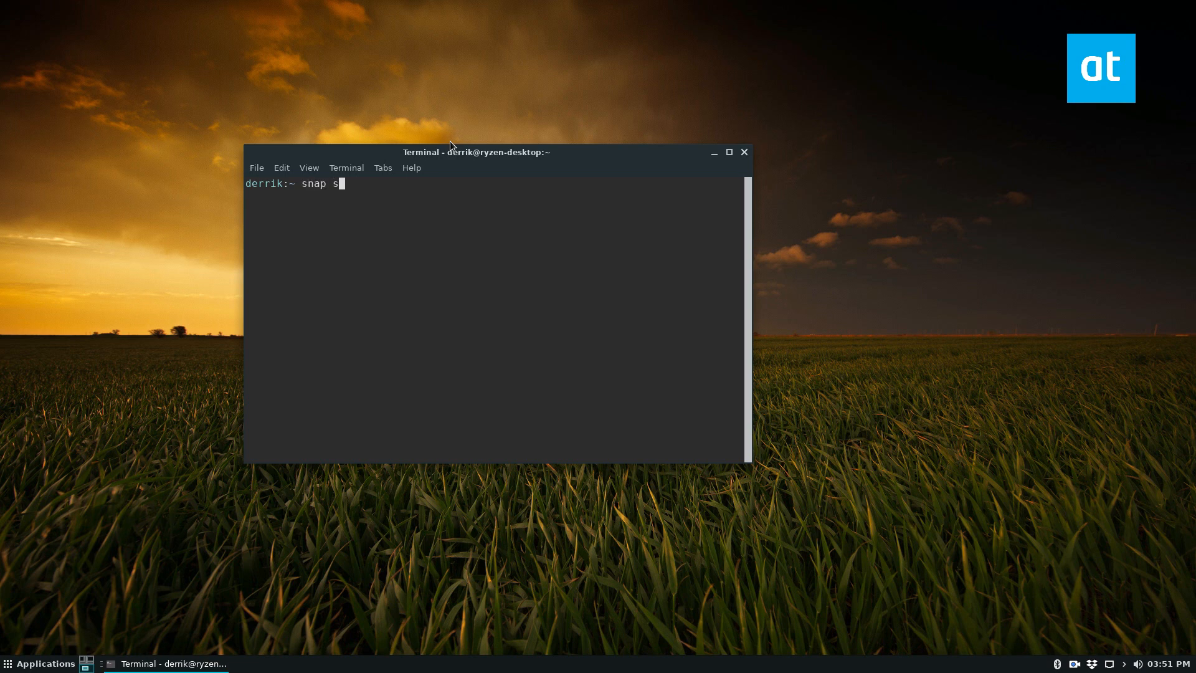
text(earch 'notes')
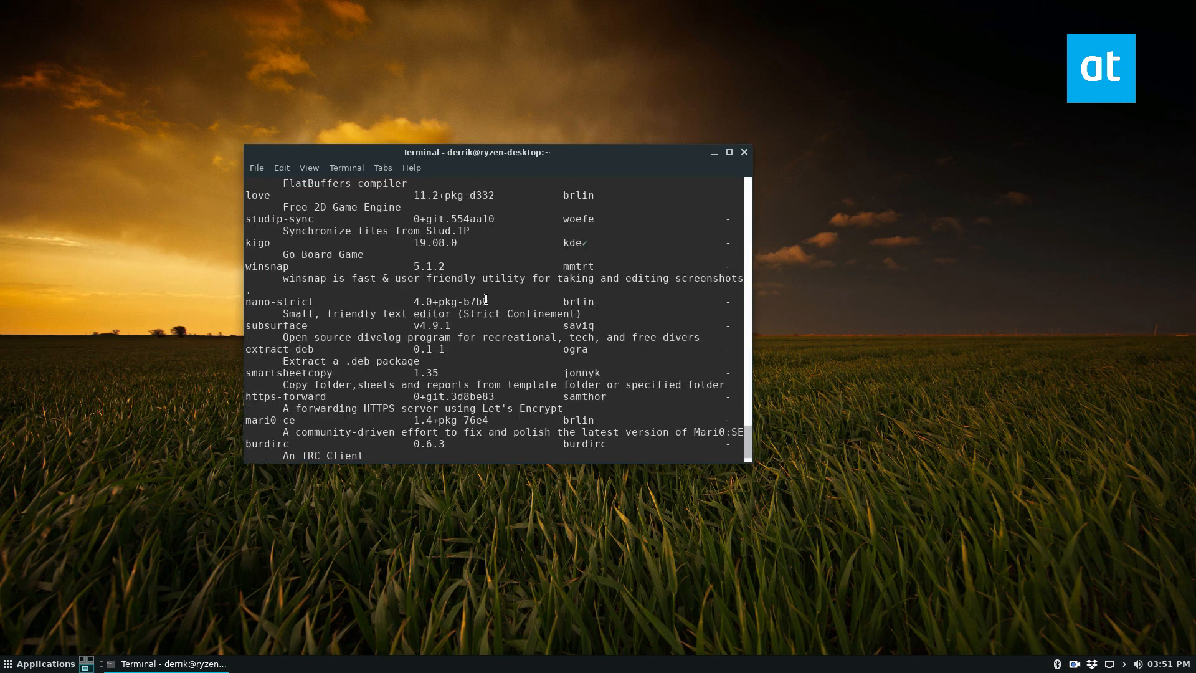
click(729, 152)
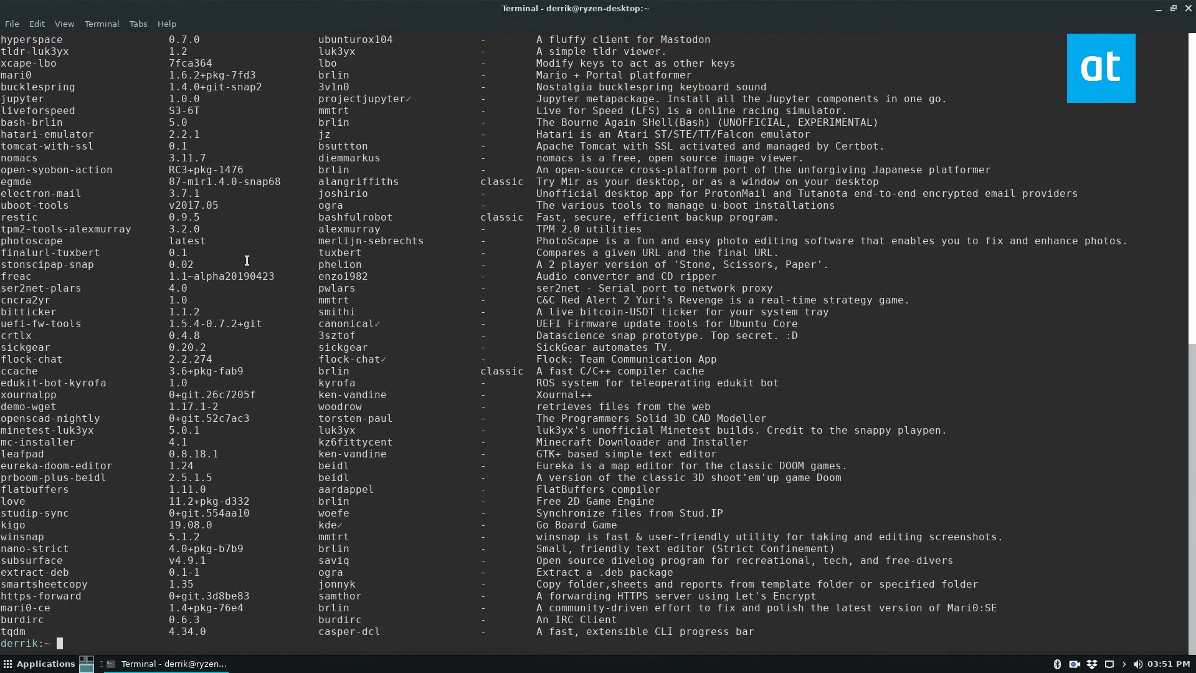
text(snap search 'notes')
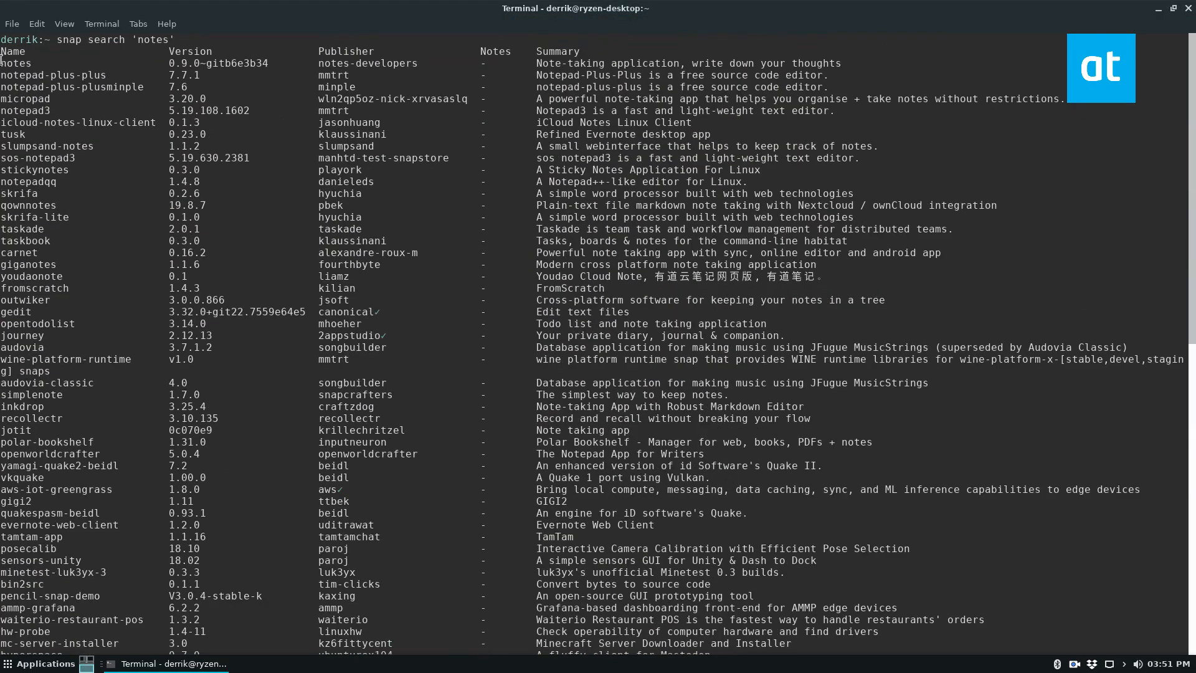
scroll(down, 3)
text(sudo snap install notes)
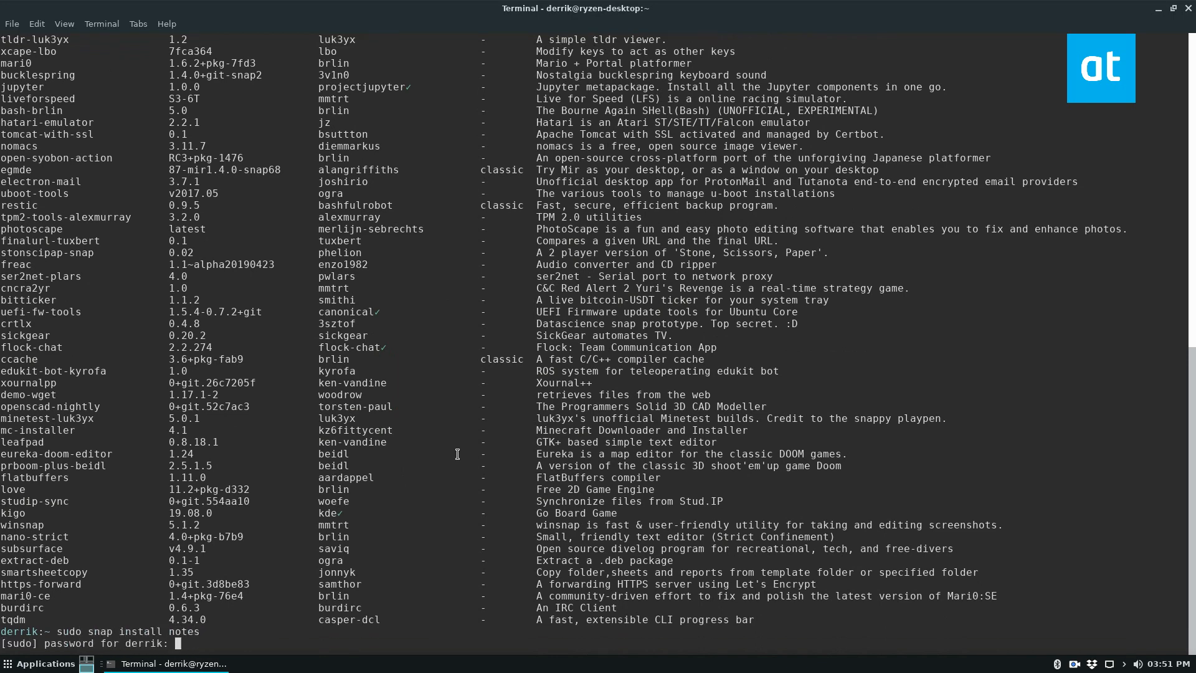
- Submit the sudo password so the notes snap installs
key(Return)
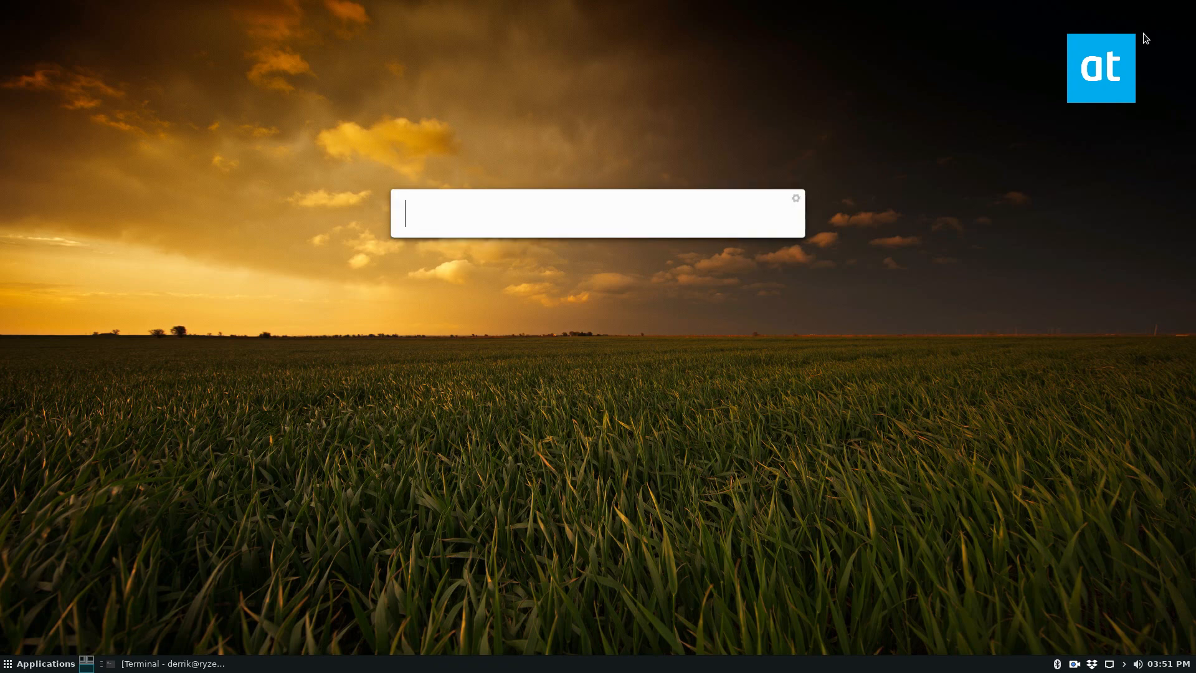
- Launch Notes by entering 'notes' in the app finder
text(notes)
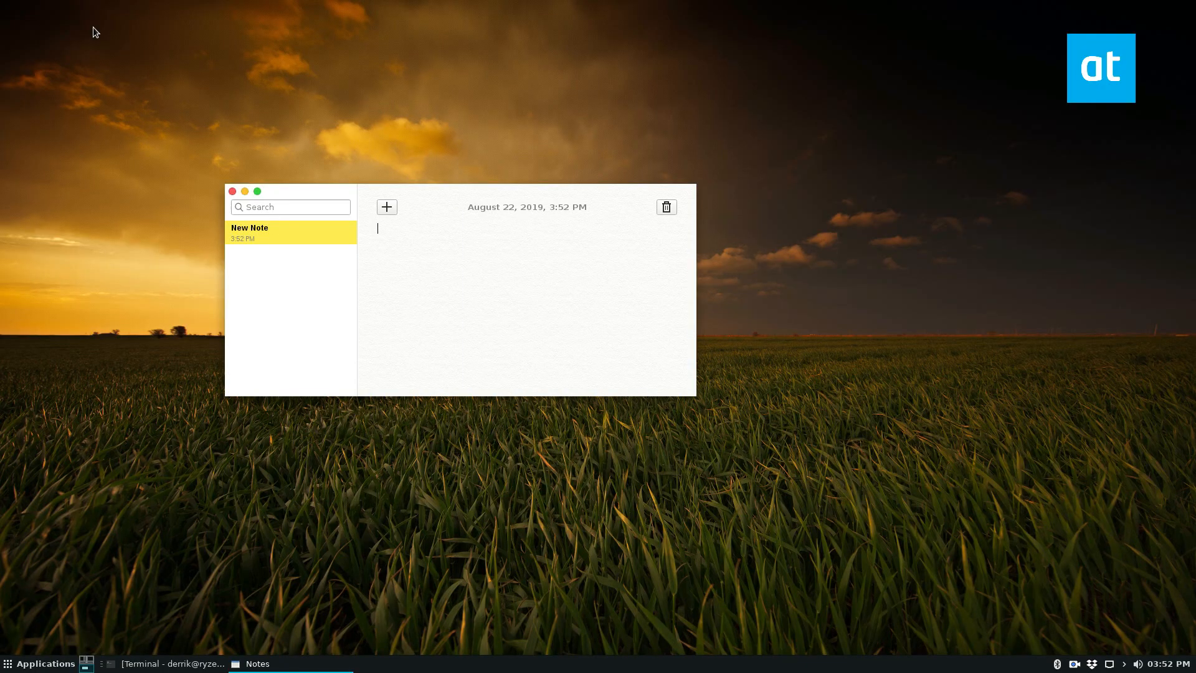
mouse_move(728, 187)
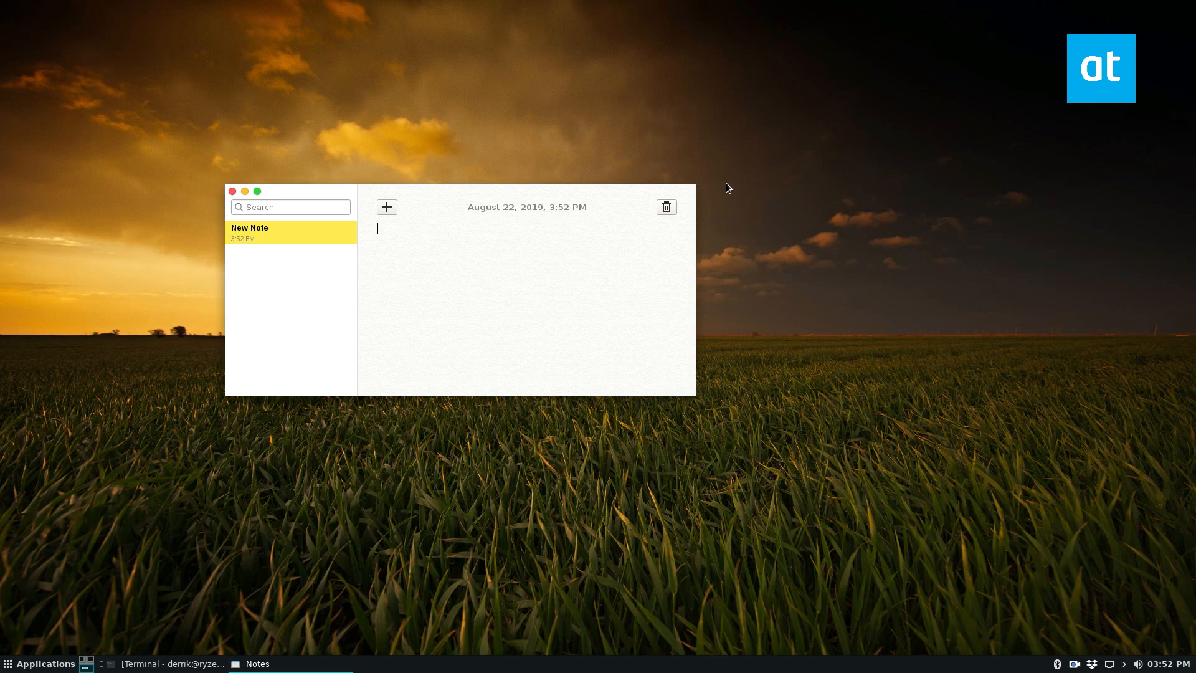
- Type 'hello, my name is Derrik. I like trees.' into the new note
text(hewl)
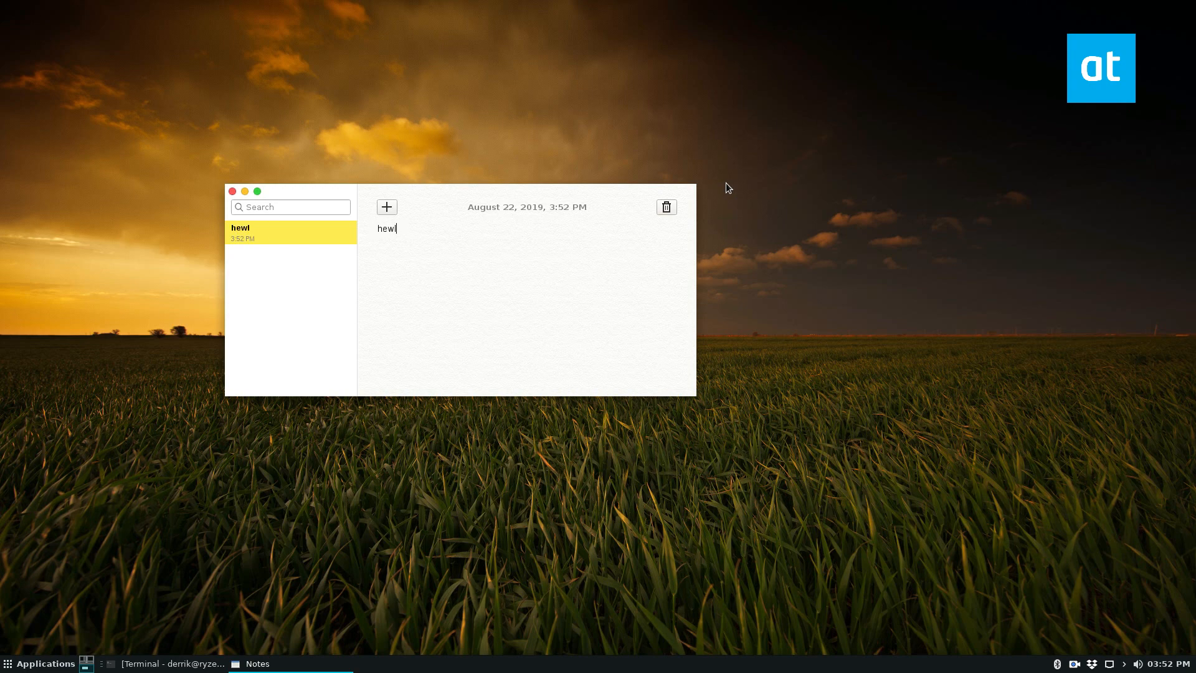
text(hello, mn)
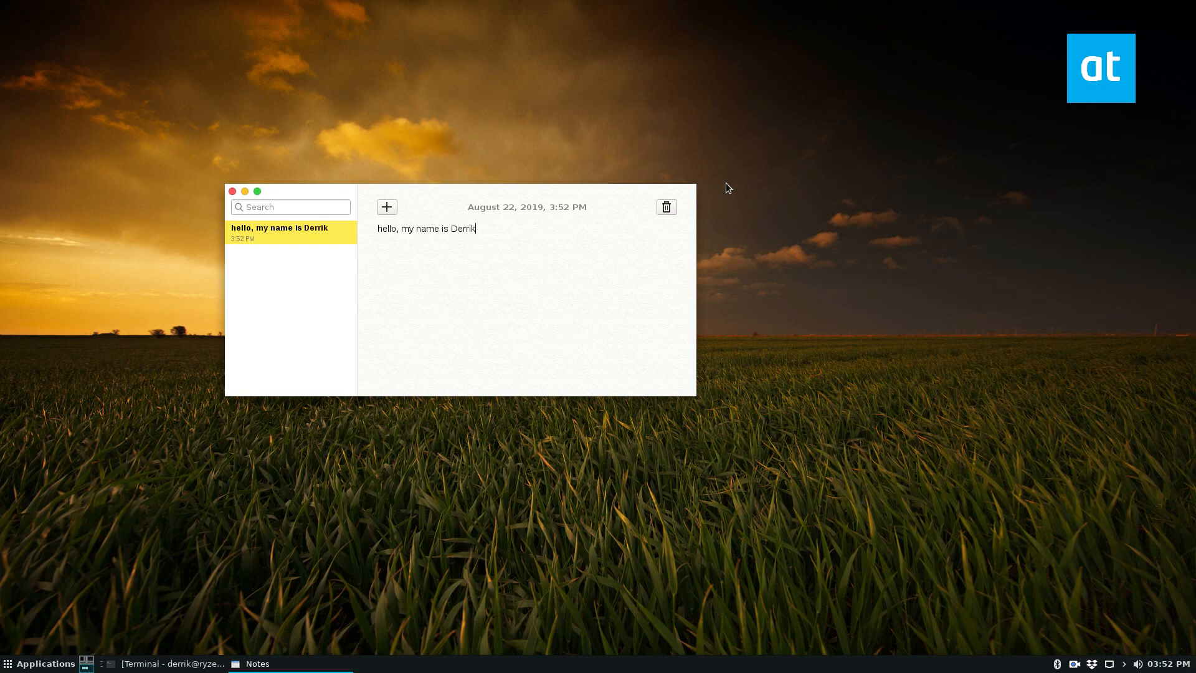
text(. I lik)
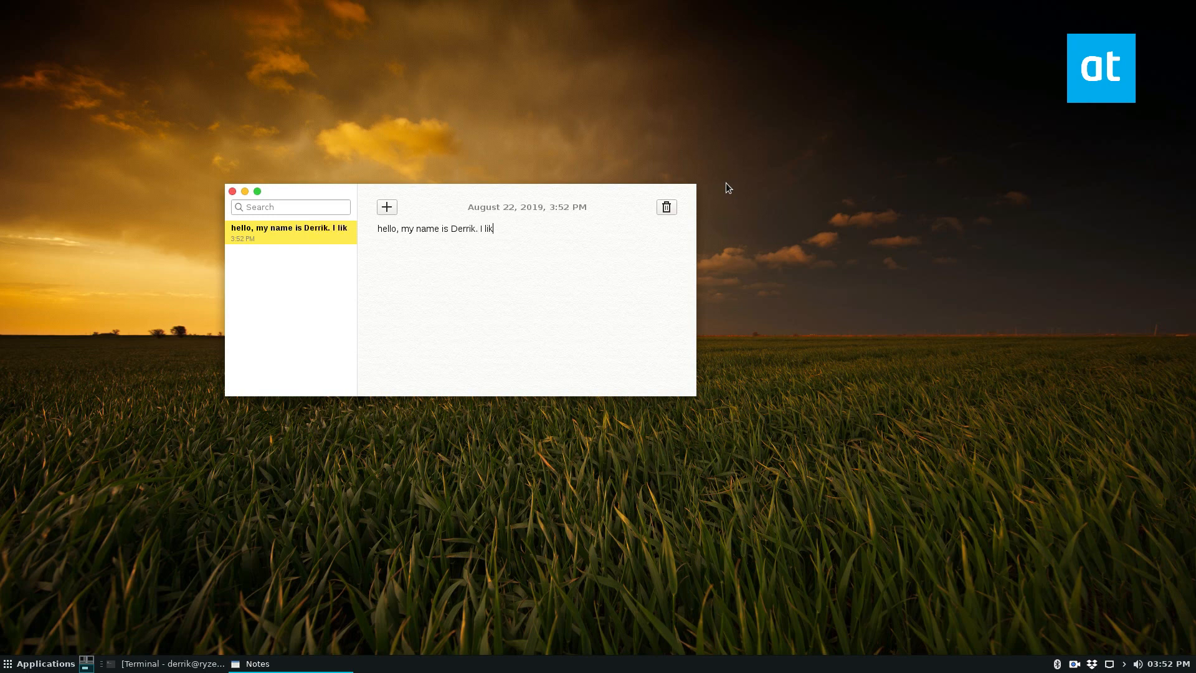
text(e trees.)
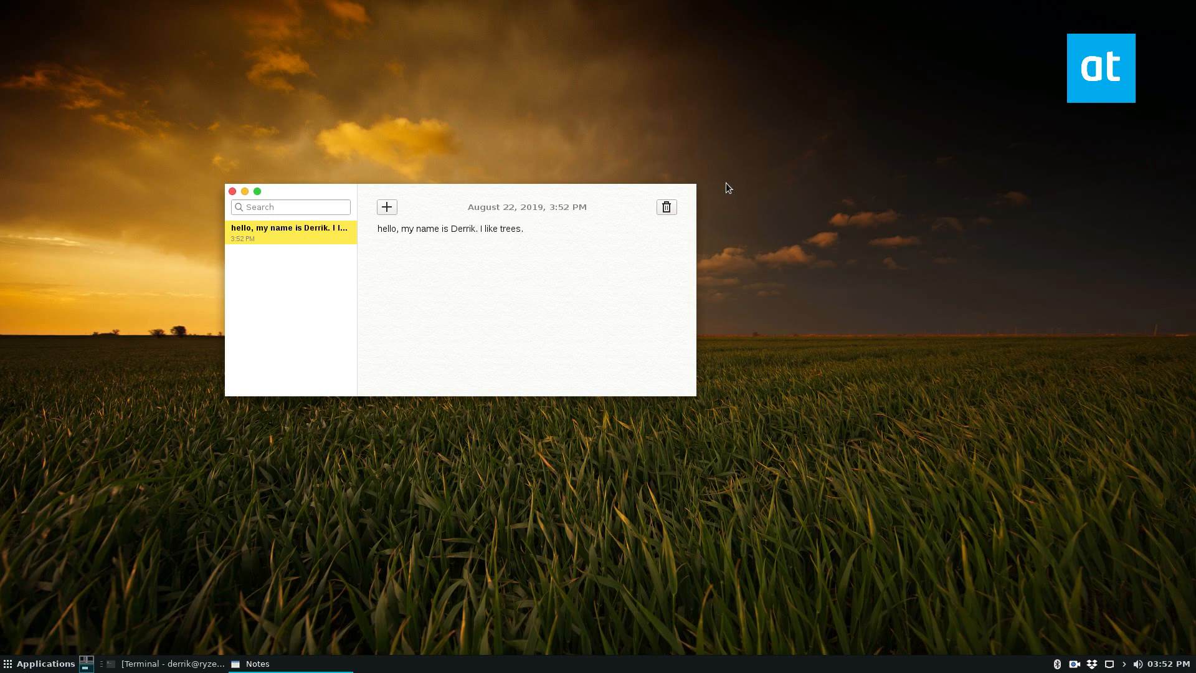
- Create a blank note with +, then open and dismiss its context menu
click(386, 206)
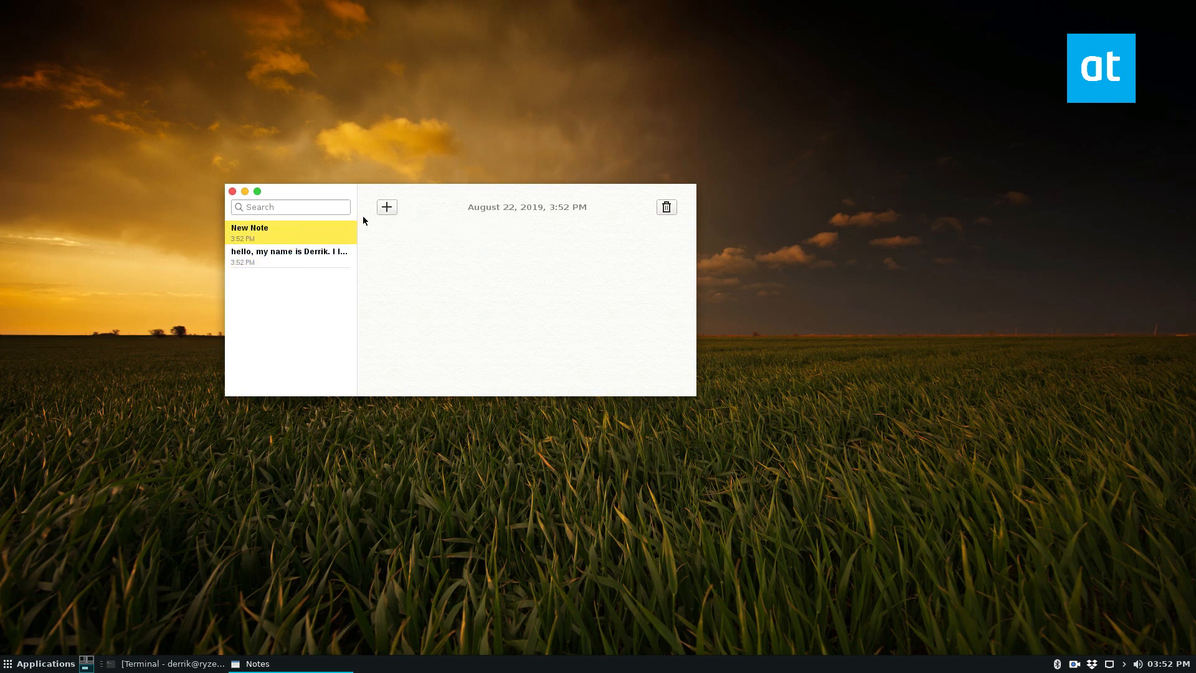
right_click(449, 301)
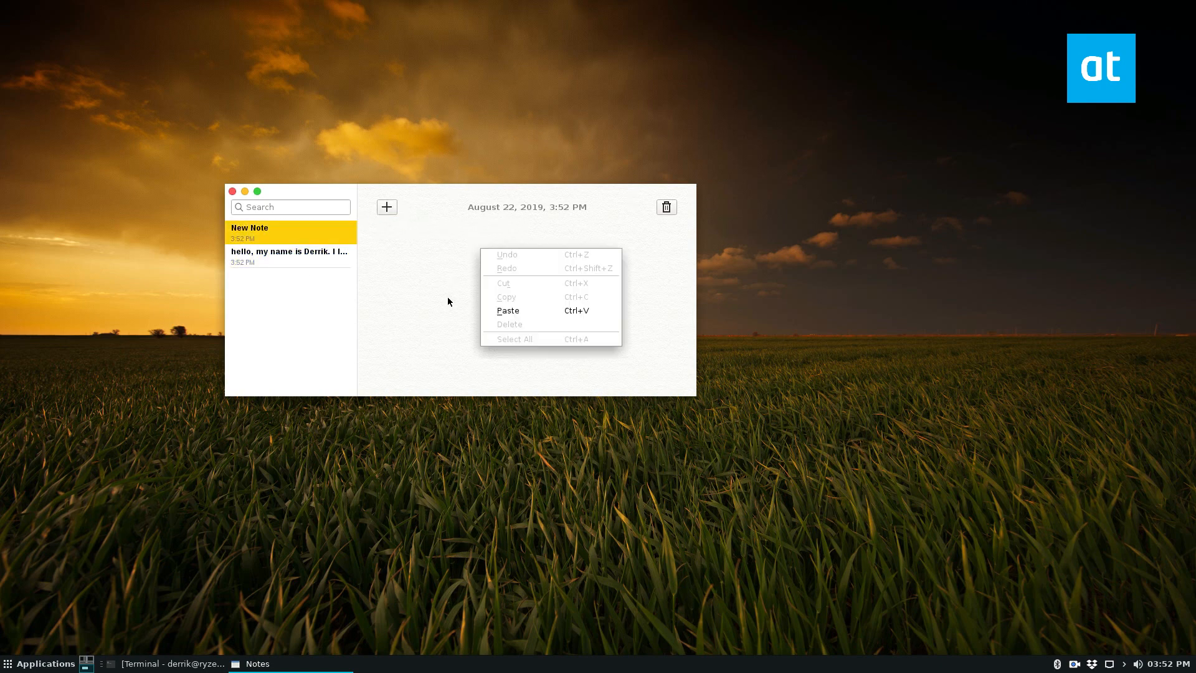
click(281, 237)
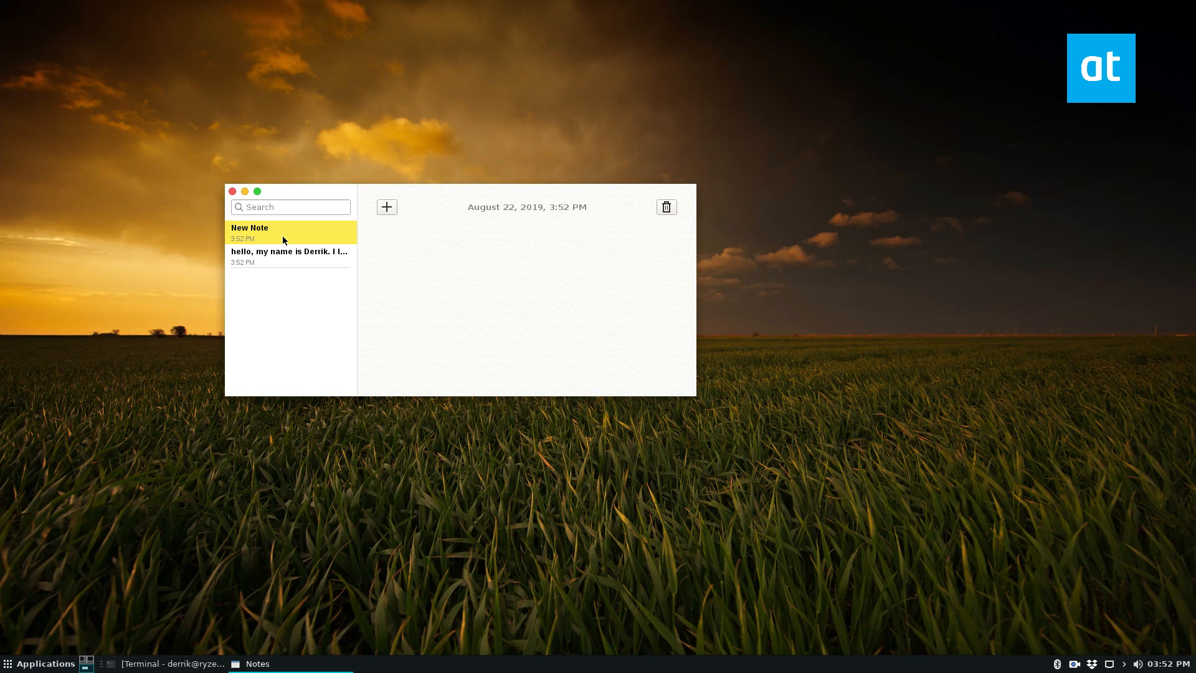
mouse_move(287, 261)
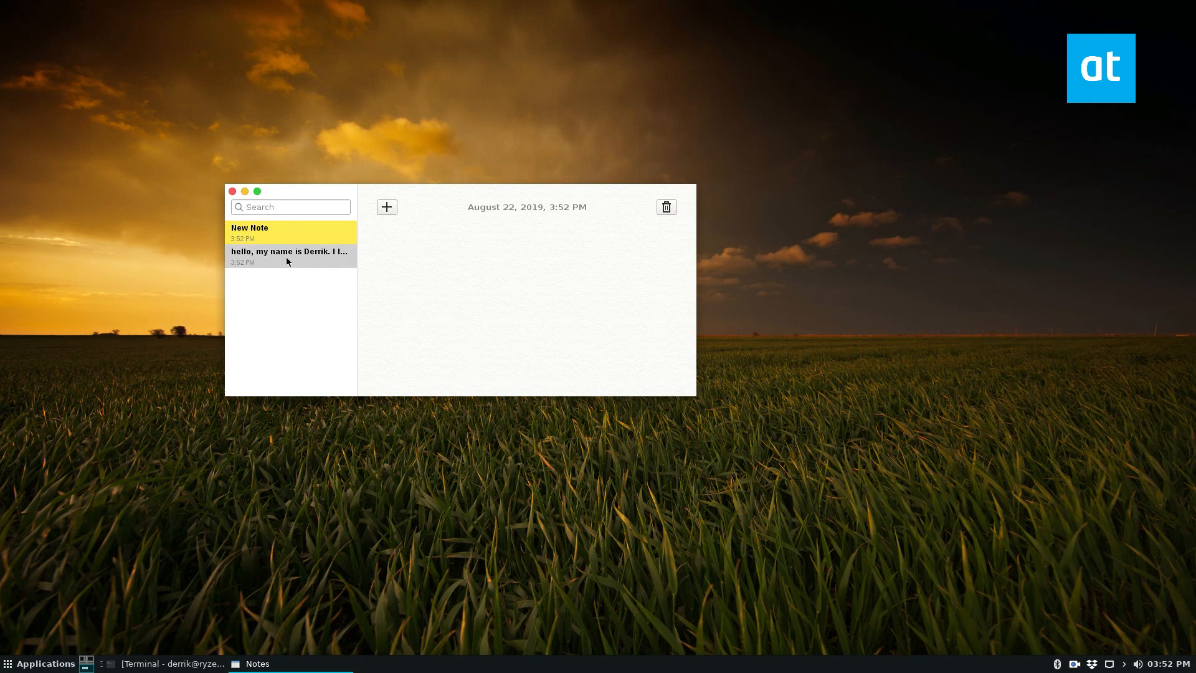
mouse_move(567, 216)
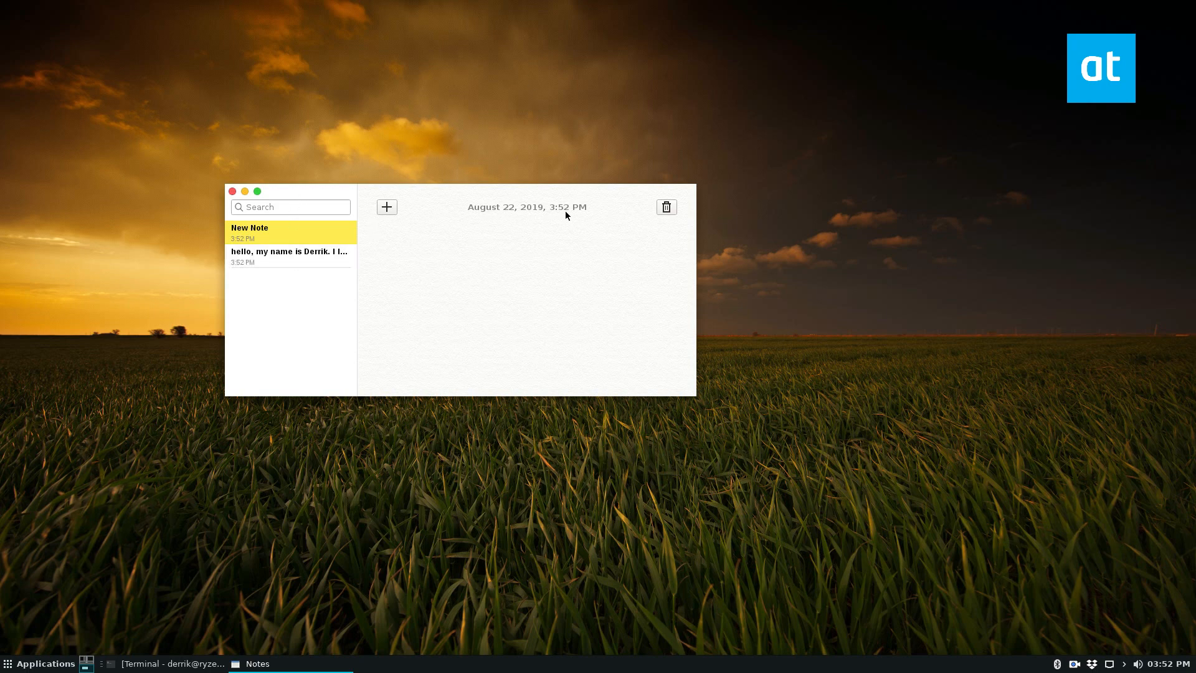